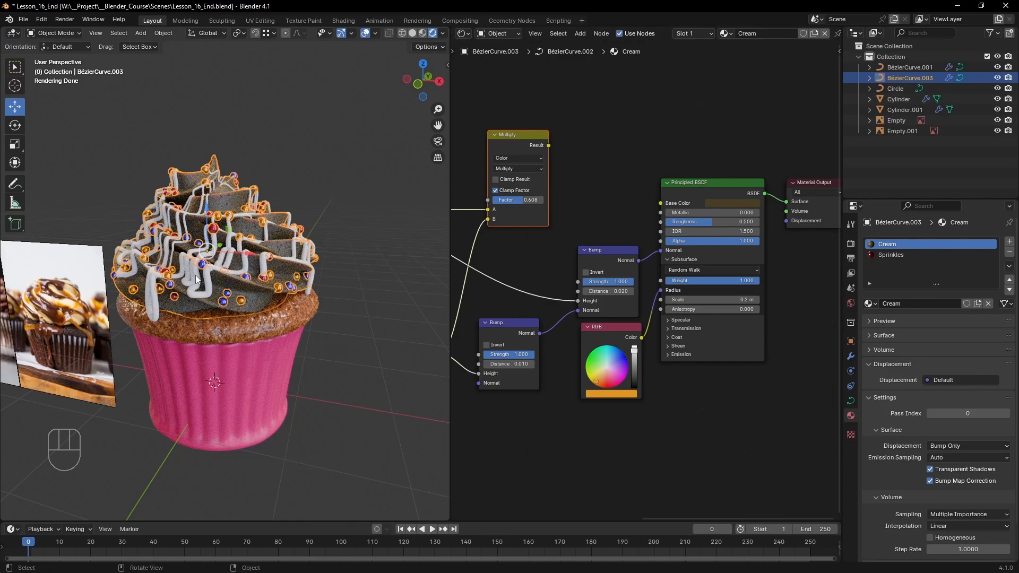
- Create a new material on BézierCurve.001 and name it Syrup
{"action": "left_click", "coordinate": [910, 66]}
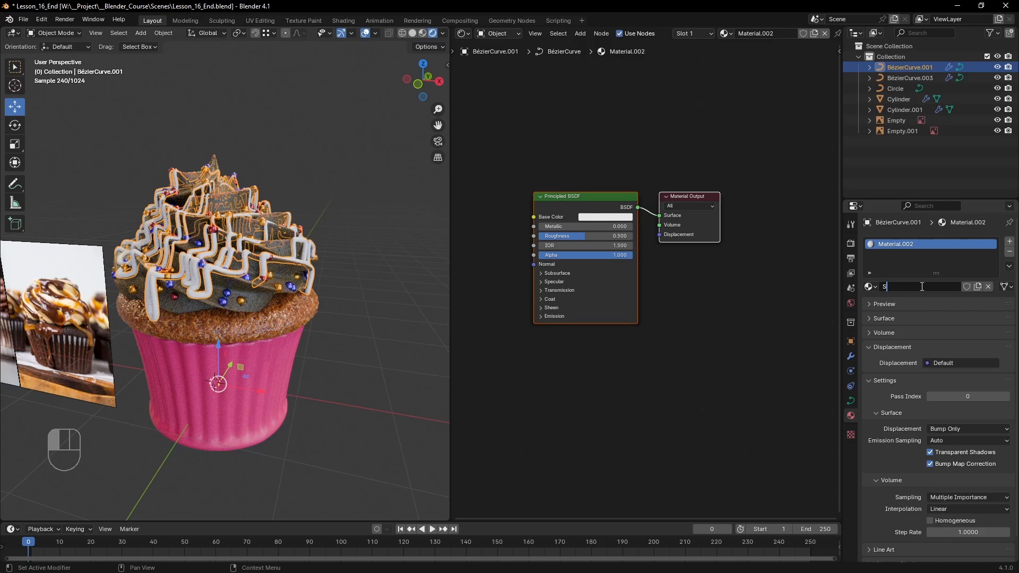
{"action": "type", "text": "Syrup"}
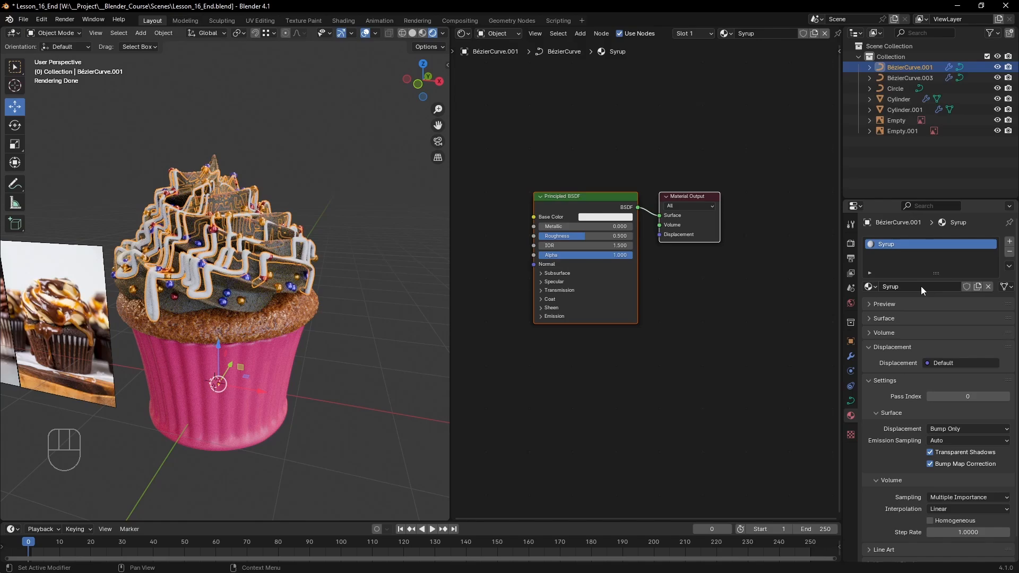
{"action": "mouse_move", "coordinate": [921, 291]}
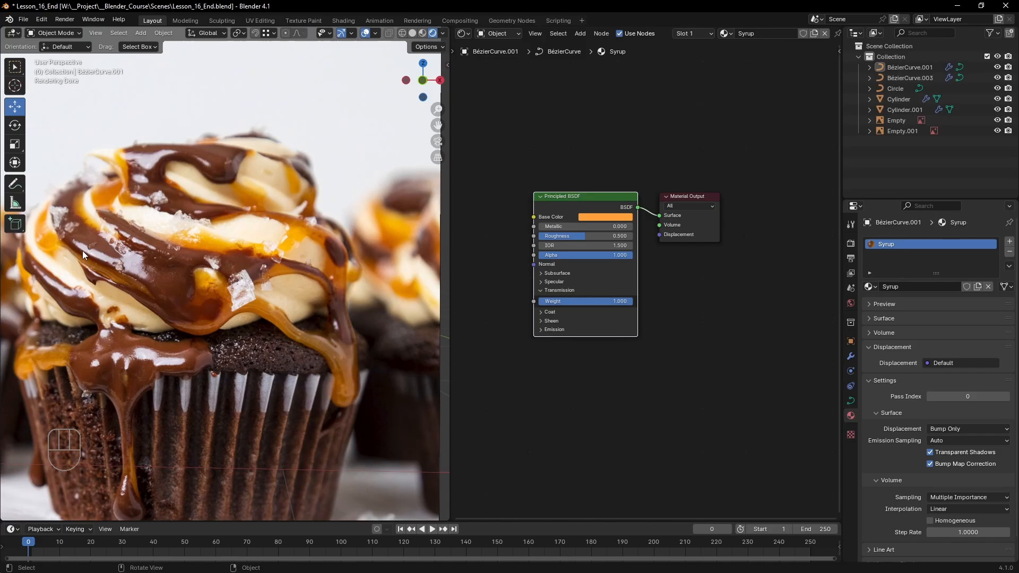
{"action": "mouse_move", "coordinate": [253, 316]}
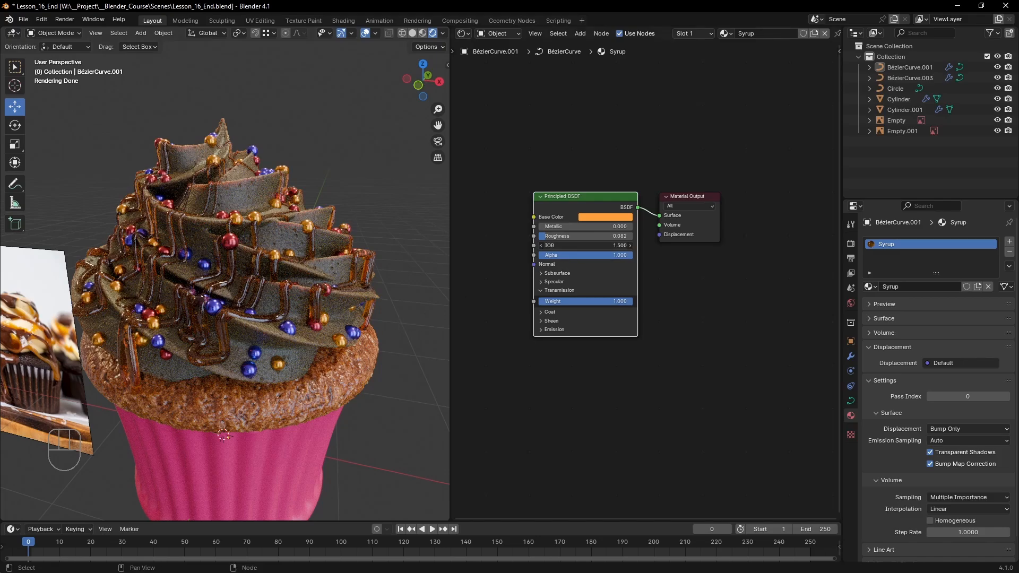
- Set the Principled BSDF's IOR to 1.33
{"action": "left_click", "coordinate": [592, 245]}
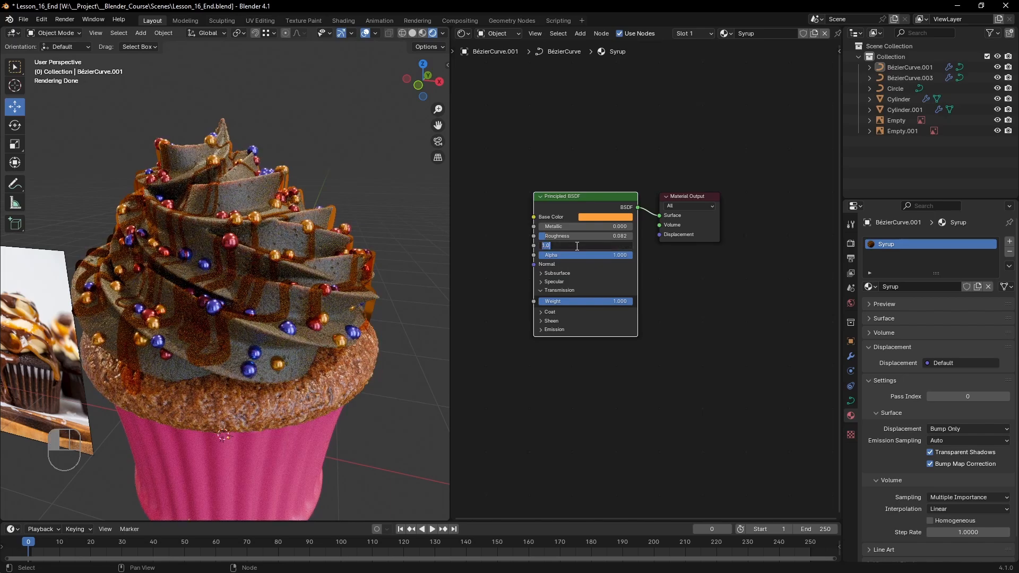
{"action": "type", "text": "1.33"}
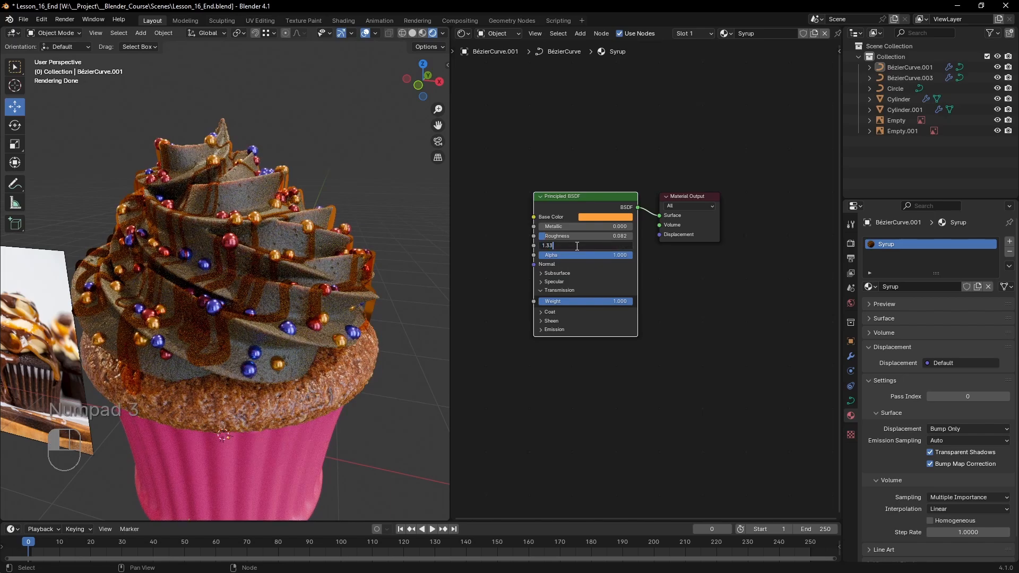
{"action": "key", "text": "Return"}
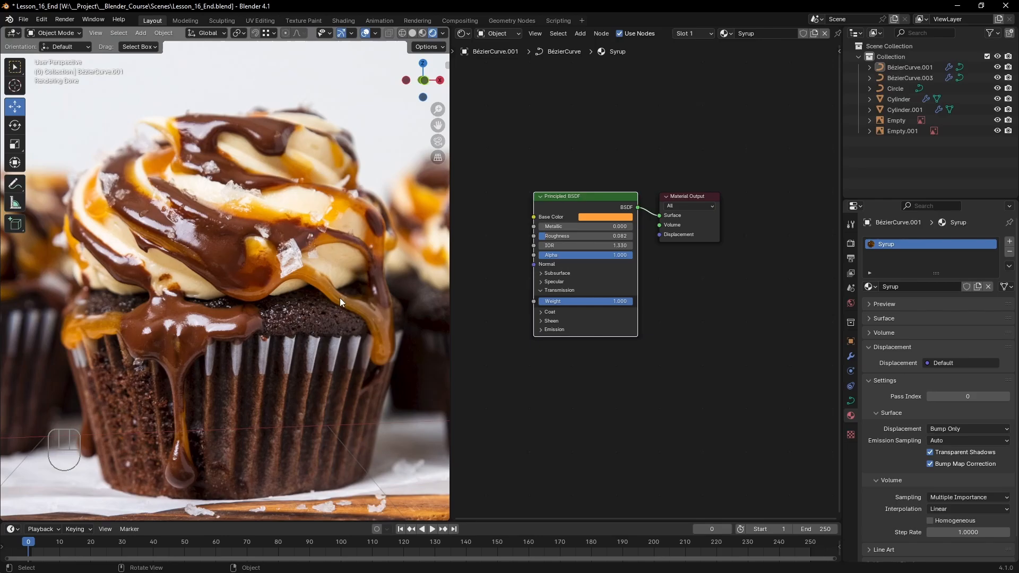
{"action": "mouse_move", "coordinate": [380, 343]}
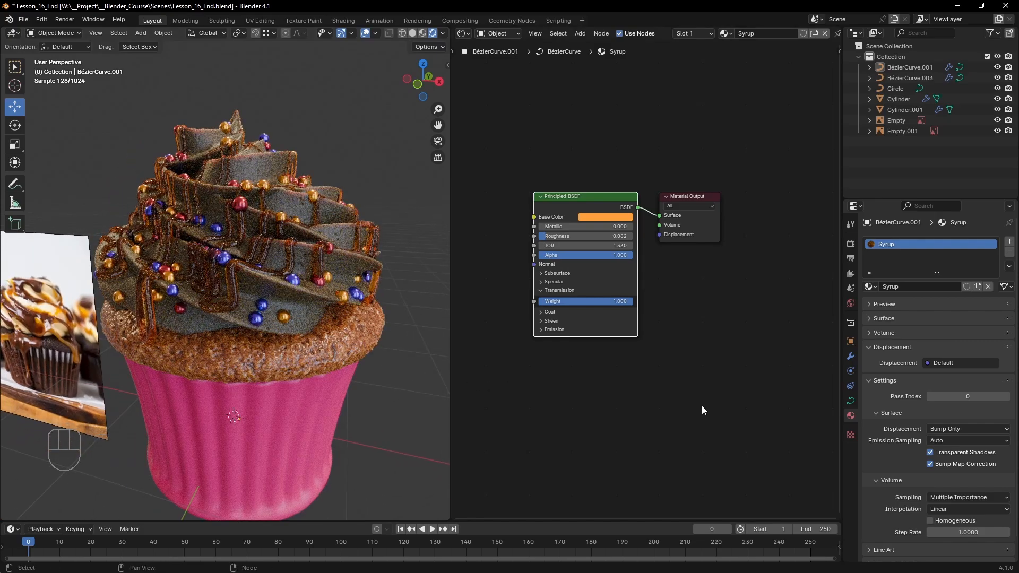
- Add a Principled Volume node below the Principled BSDF via the add-node search
{"action": "key", "text": "shift+a"}
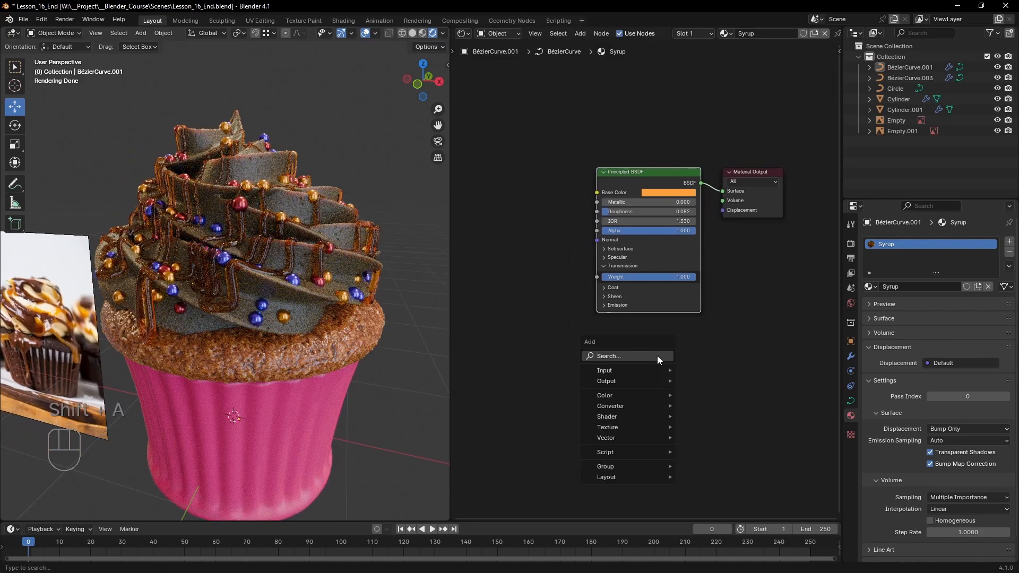
{"action": "type", "text": "volum"}
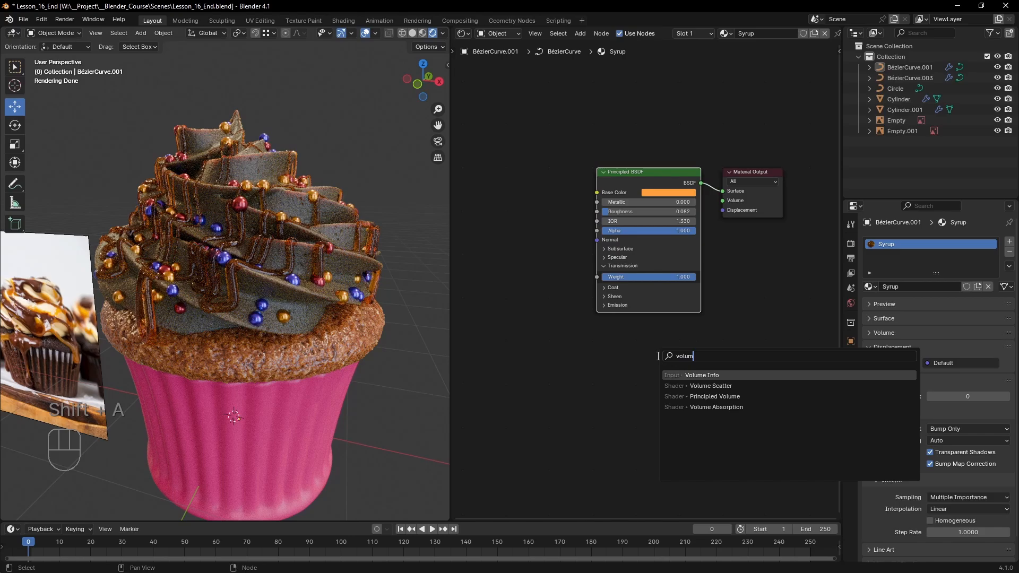
{"action": "type", "text": "e"}
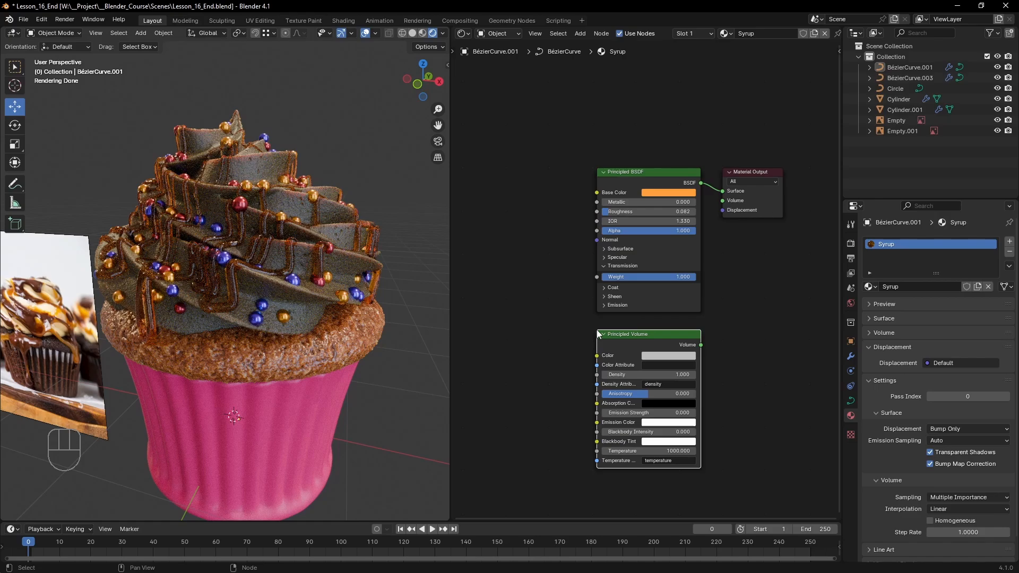
{"action": "mouse_move", "coordinate": [642, 339]}
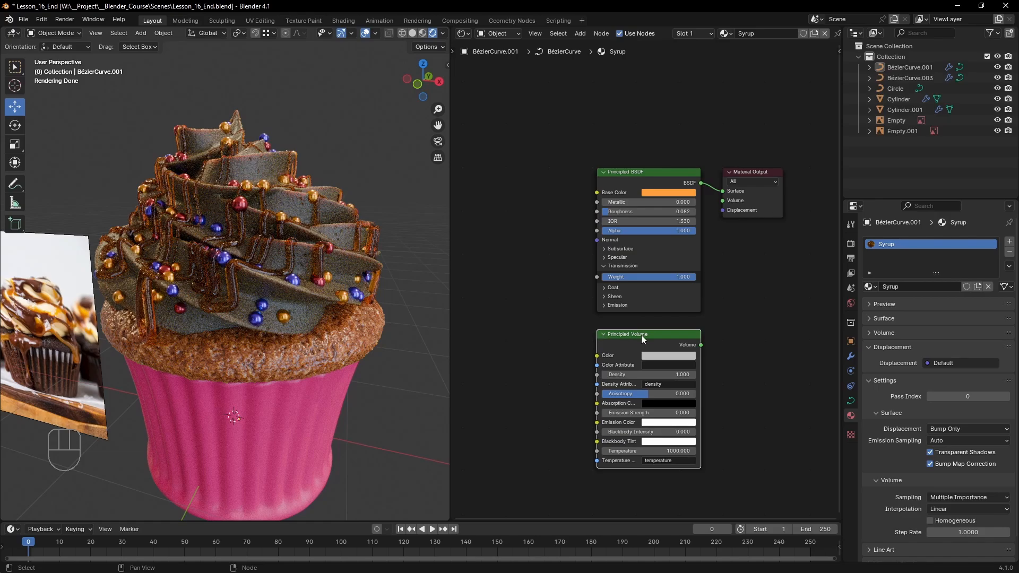
- Wire the Principled Volume into the Material Output volume socket and set Density to 800
{"action": "left_click_drag", "start_coordinate": [700, 344], "coordinate": [716, 236]}
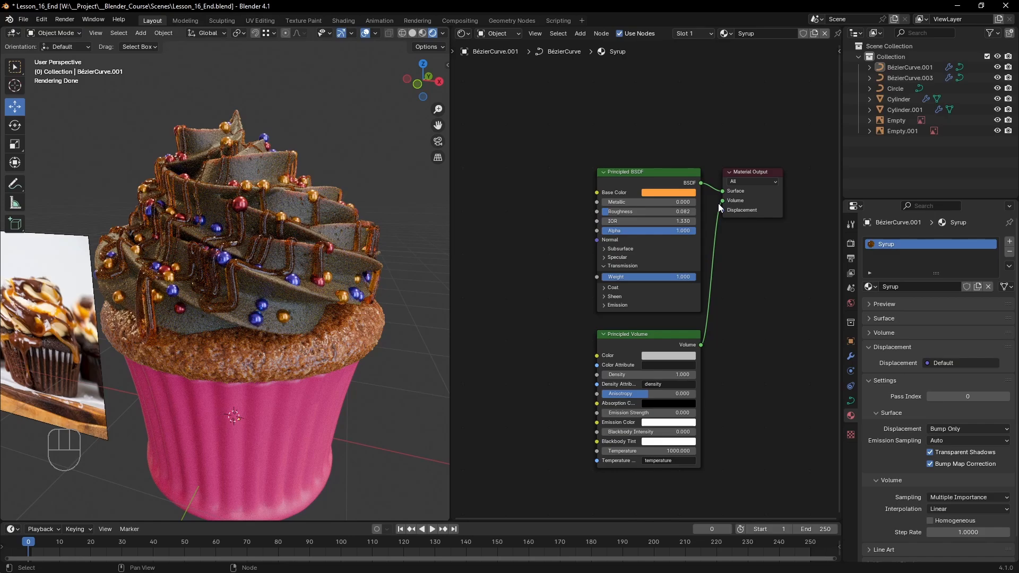
{"action": "double_click", "coordinate": [615, 375]}
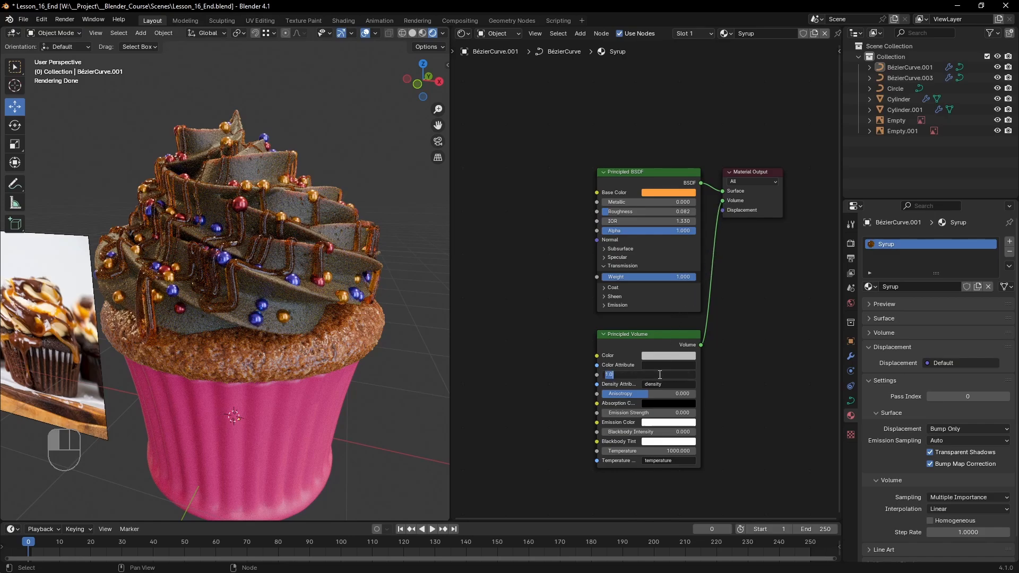
{"action": "type", "text": "800"}
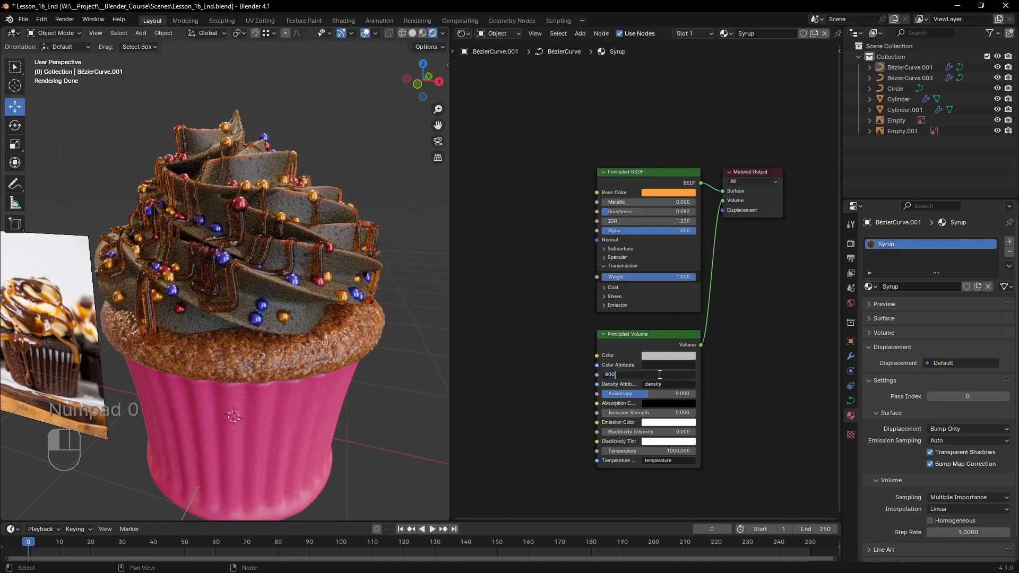
{"action": "key", "text": "Return"}
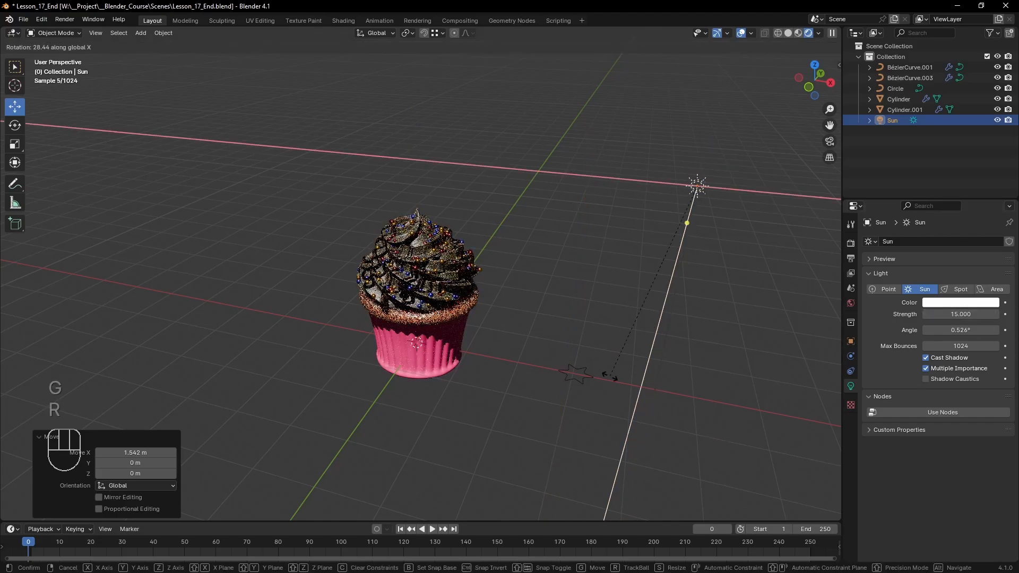
{"action": "key", "text": "r"}
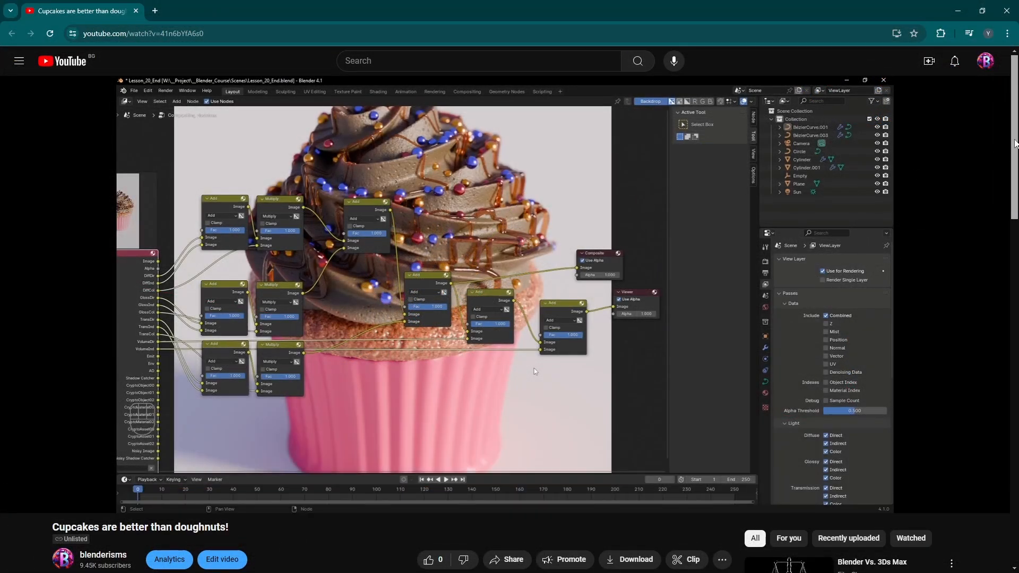
- Visit the project-files store page, enter a price of 9999, then return to the tutorial video page
{"action": "scroll", "scroll_direction": "down", "scroll_amount": 3}
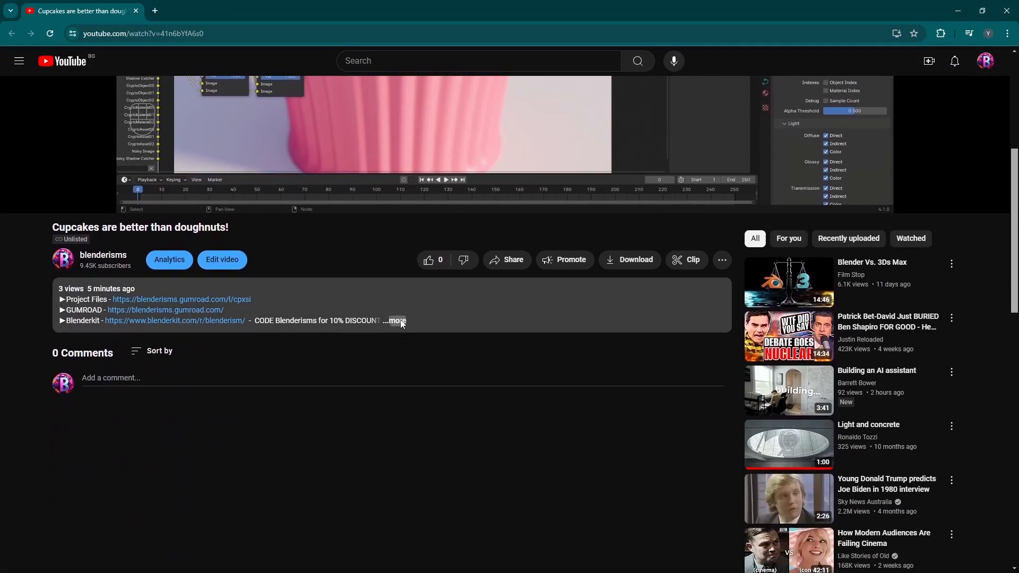
{"action": "left_click", "coordinate": [180, 299]}
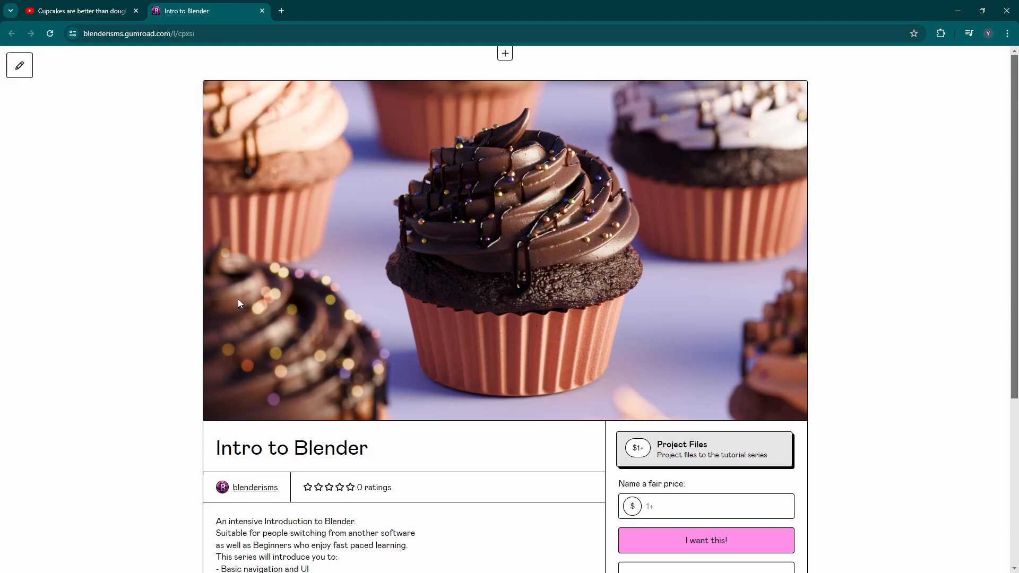
{"action": "left_click", "coordinate": [705, 506]}
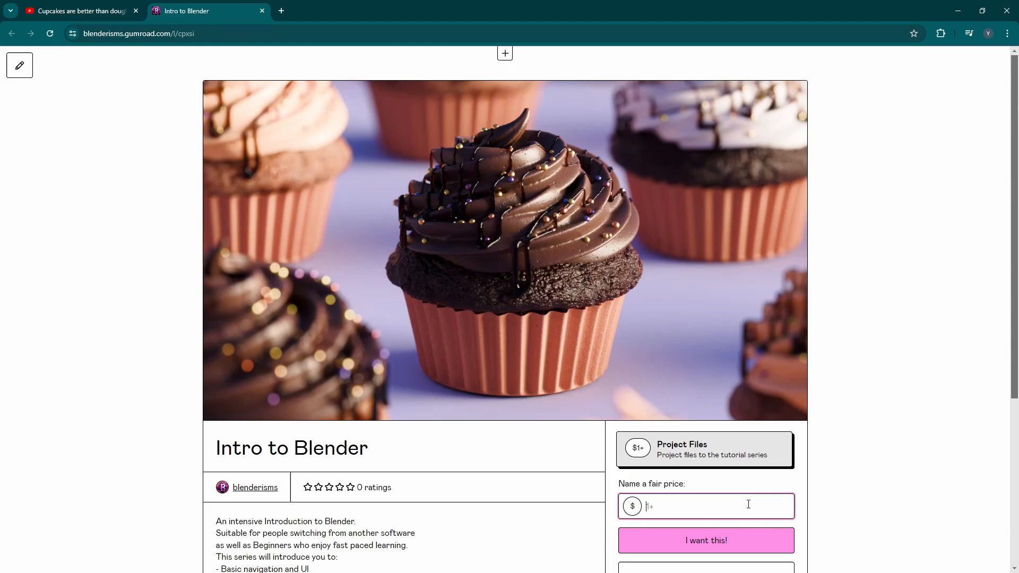
{"action": "type", "text": "9999"}
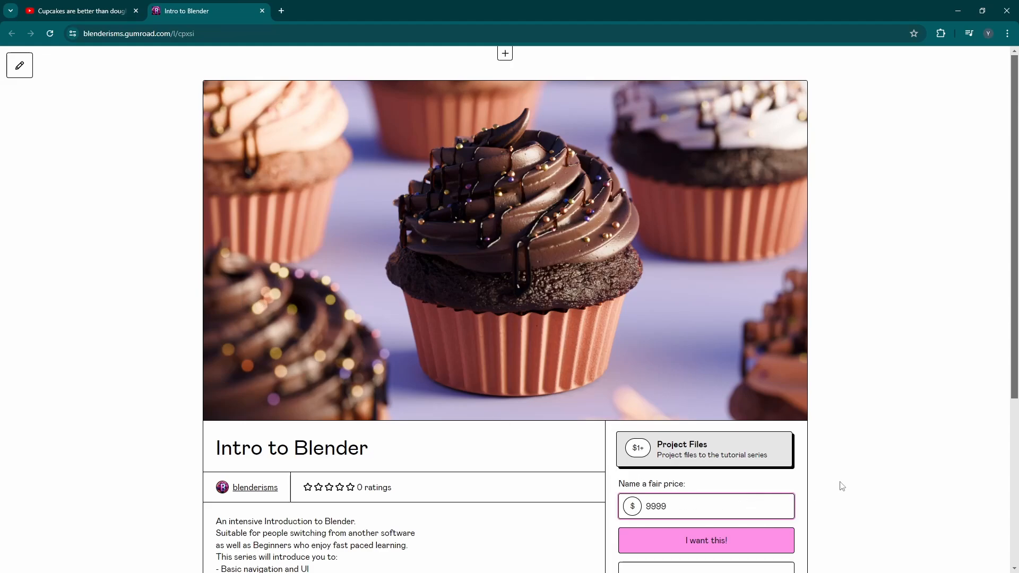
{"action": "left_click", "coordinate": [705, 540]}
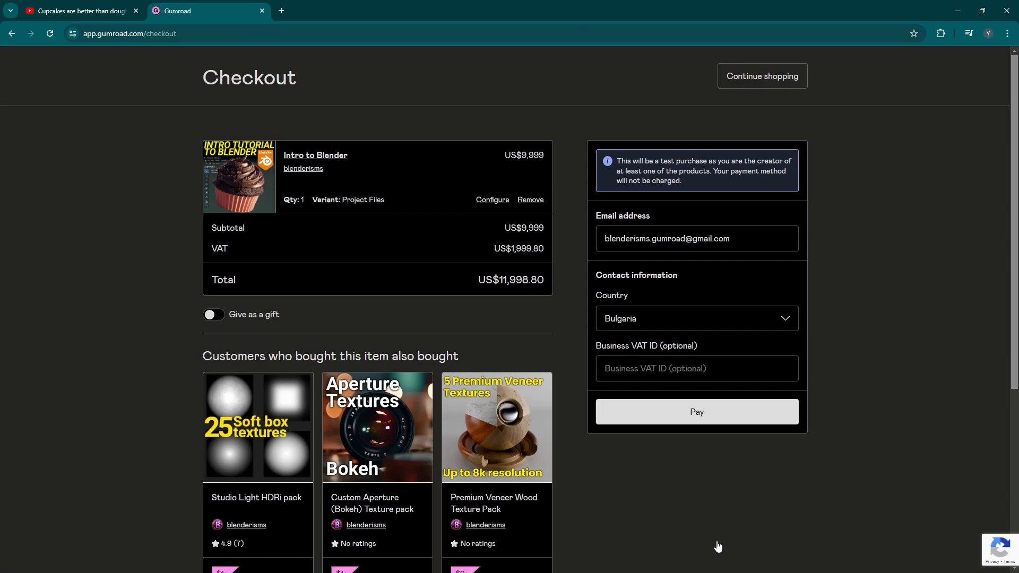
{"action": "mouse_move", "coordinate": [723, 546]}
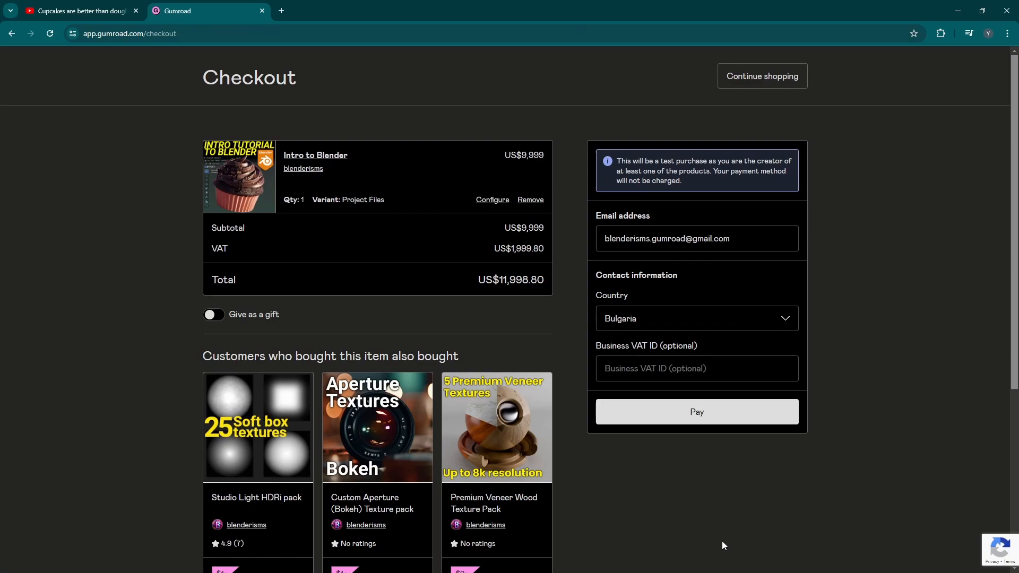
{"action": "mouse_move", "coordinate": [726, 543]}
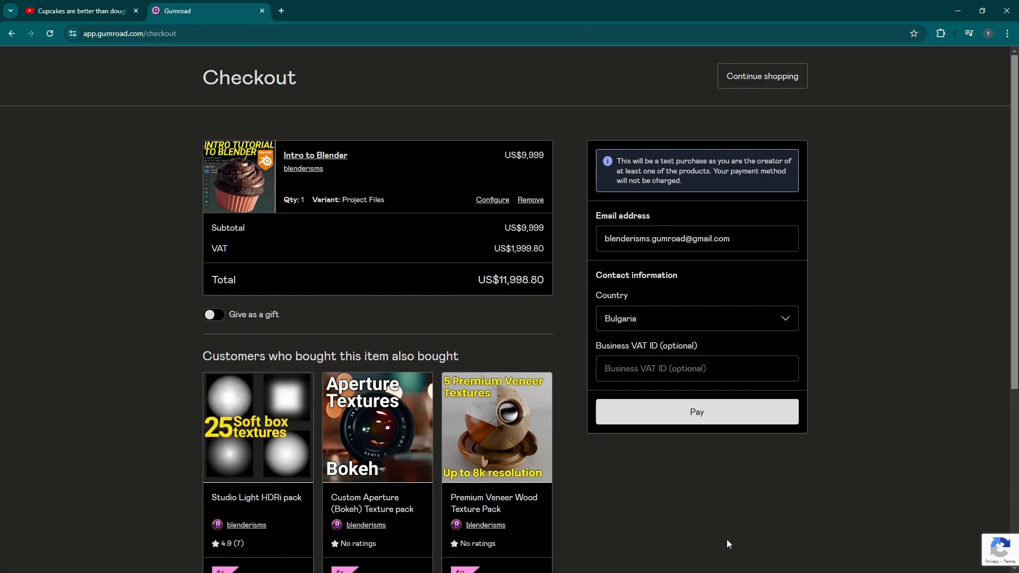
{"action": "left_click", "coordinate": [77, 10]}
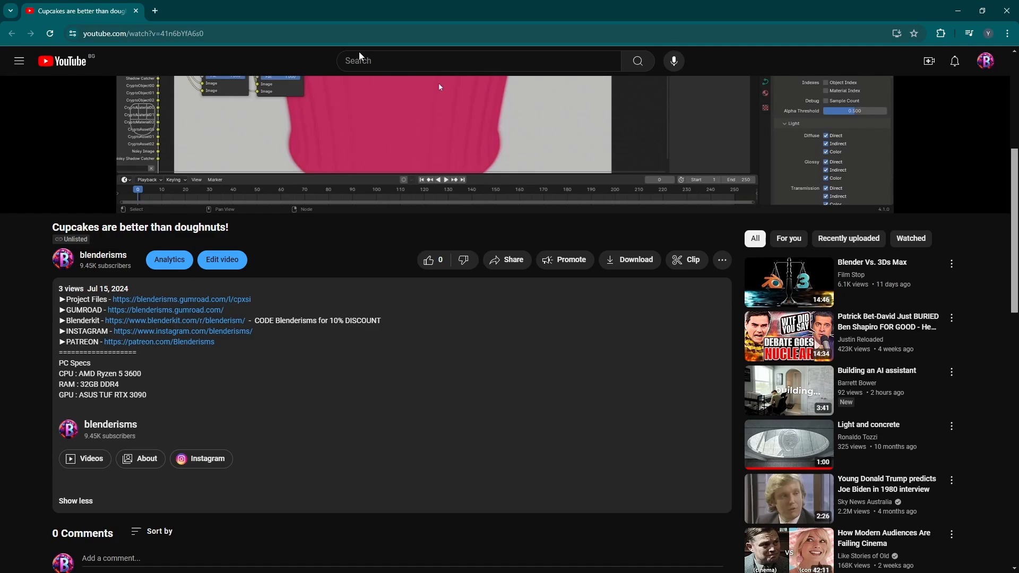